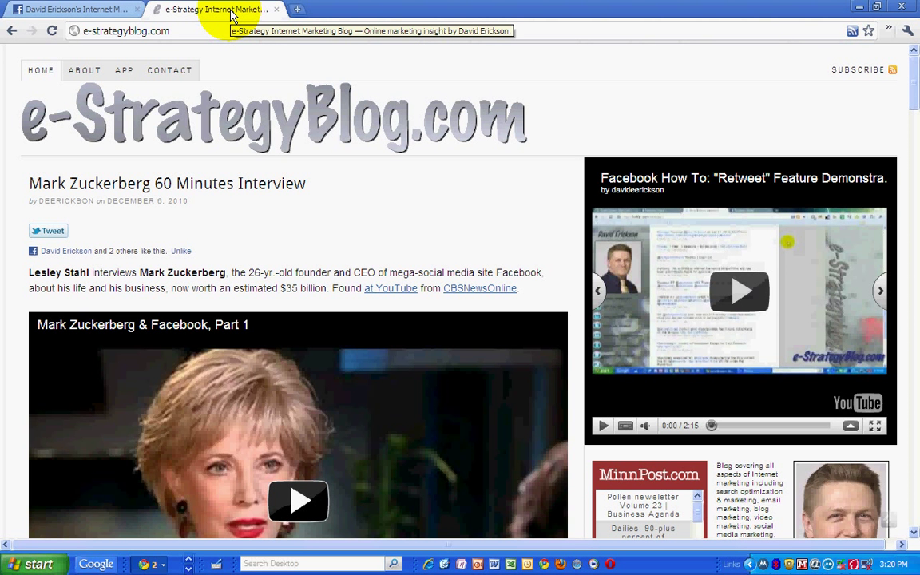
mouse_move(105, 115)
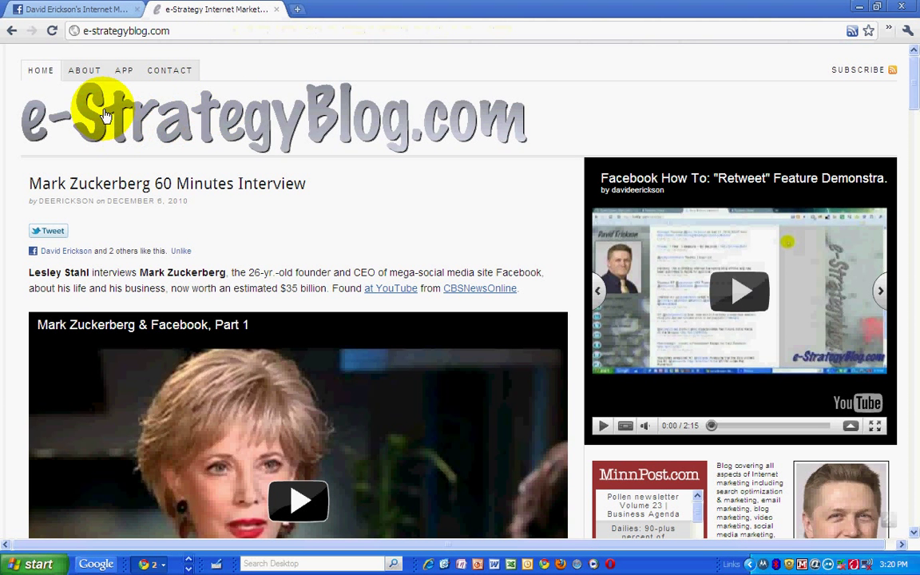
mouse_move(382, 125)
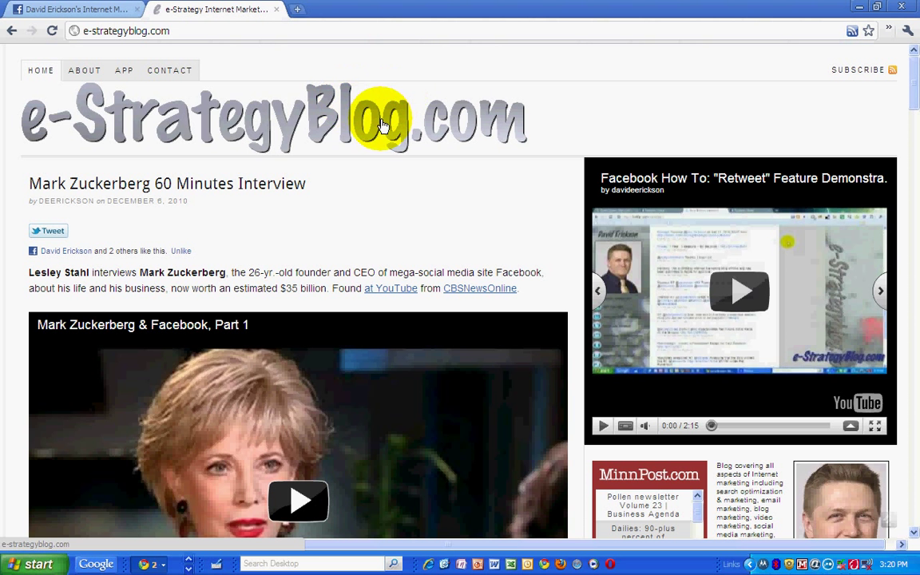
mouse_move(198, 223)
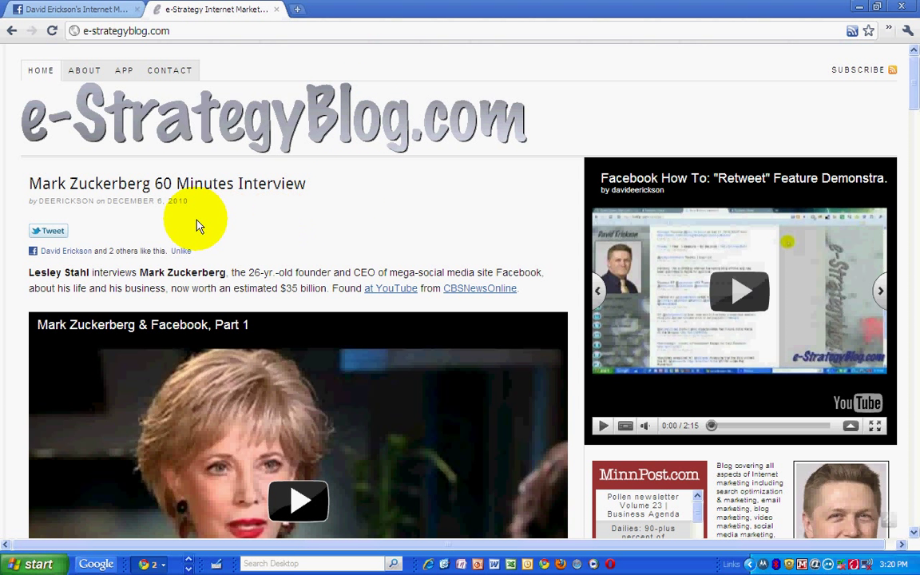
mouse_move(72, 10)
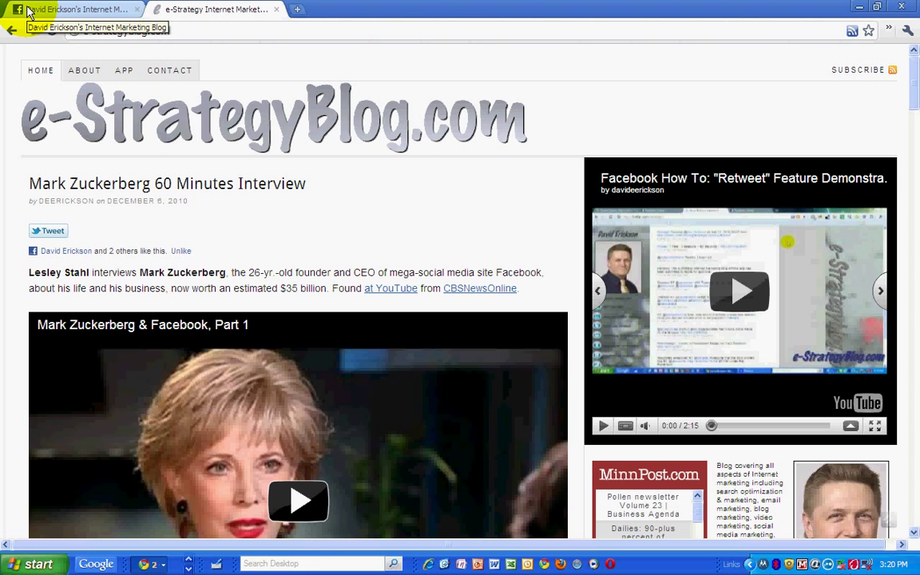
Step: Bring up David Erickson's Internet Marketing Blog Facebook Page wall
click(72, 9)
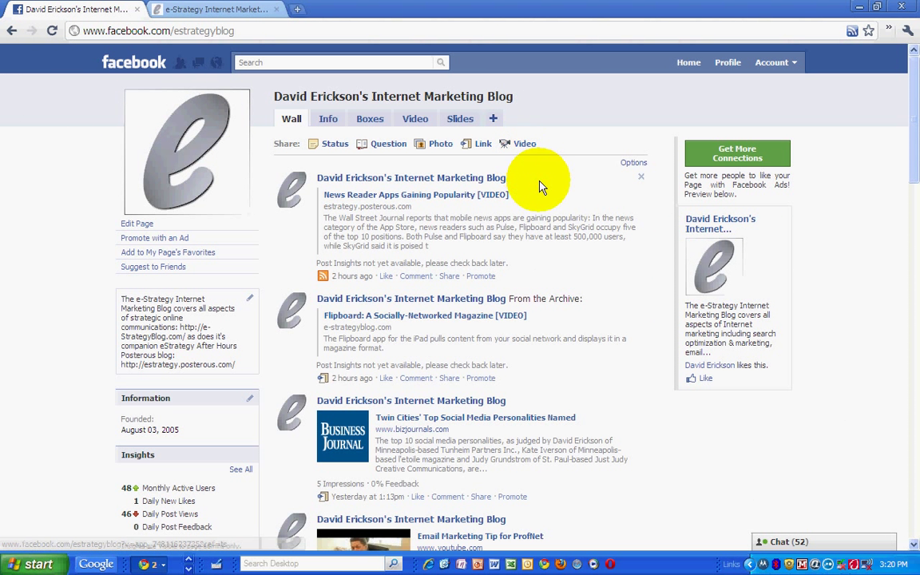
mouse_move(581, 214)
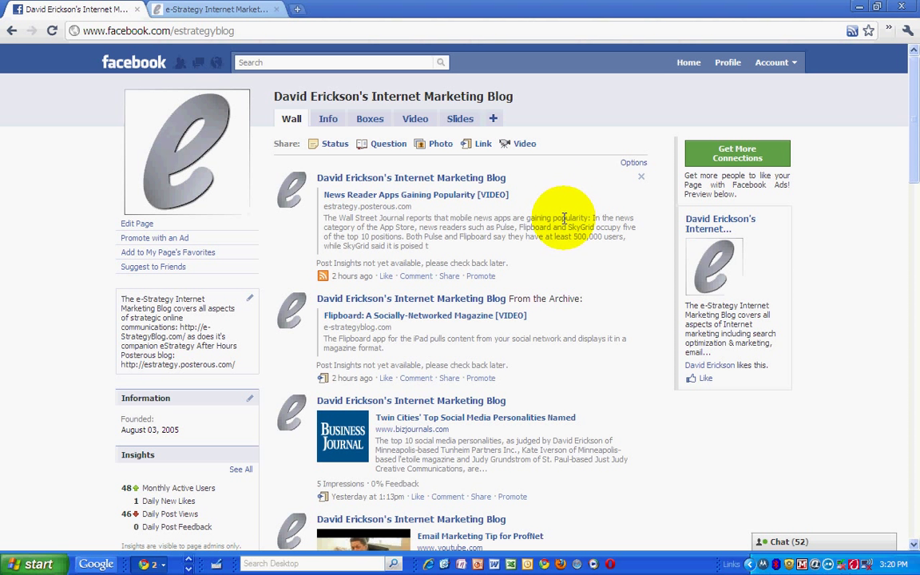
mouse_move(519, 230)
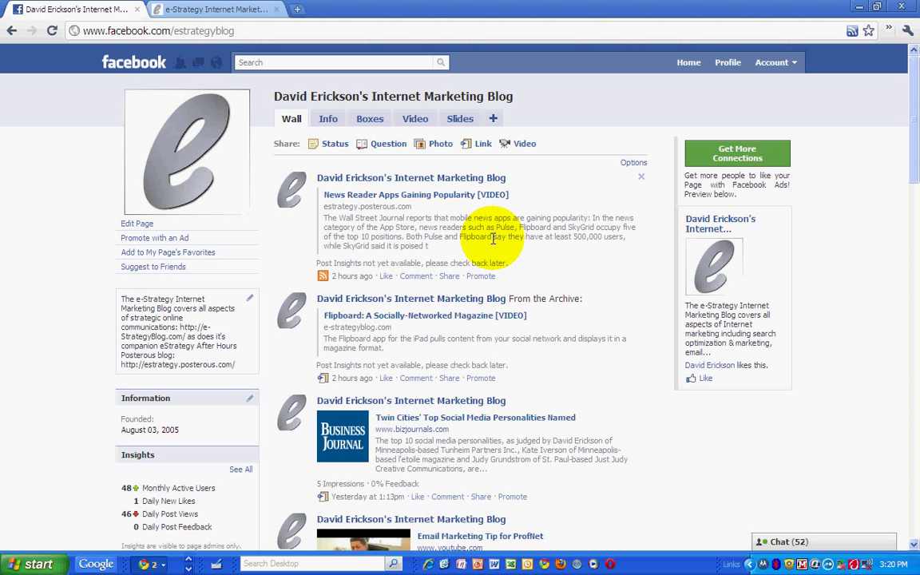
mouse_move(450, 247)
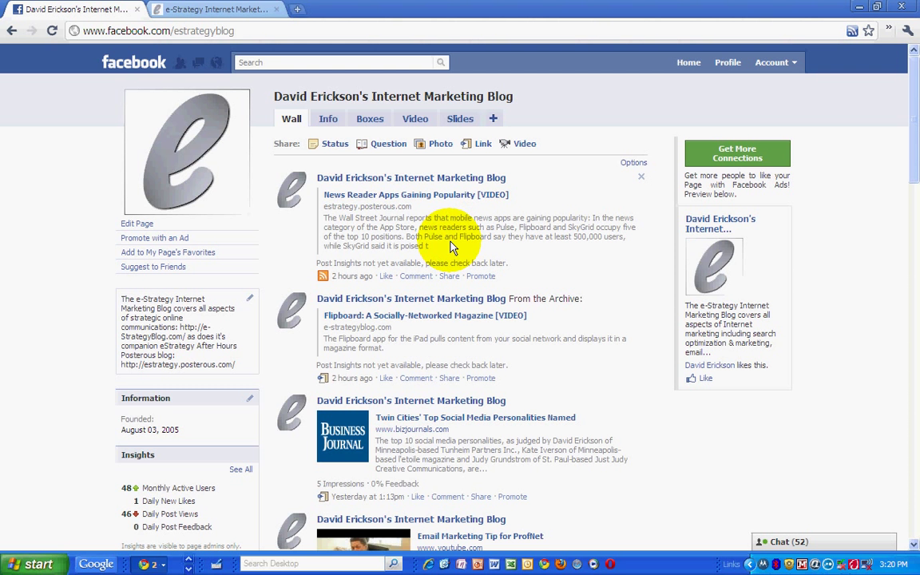
mouse_move(259, 73)
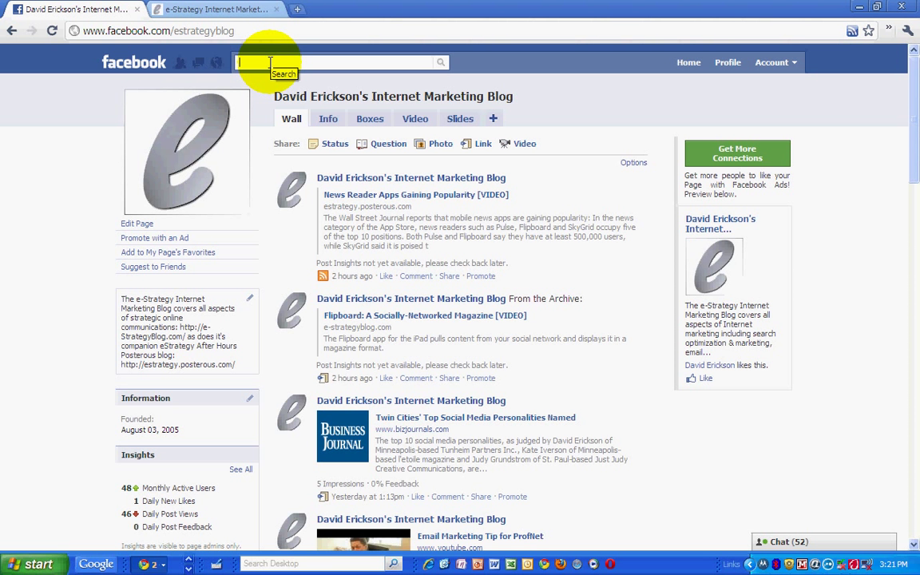
Step: Search for 'tunheim partners' and go to the Place result with the 8009 34th Avenue South address
text(tun)
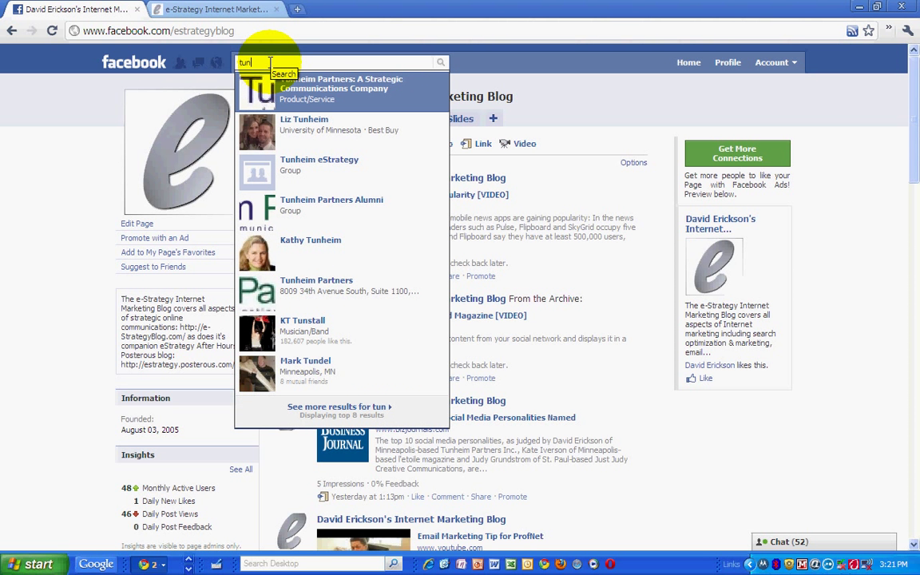
text(heim par)
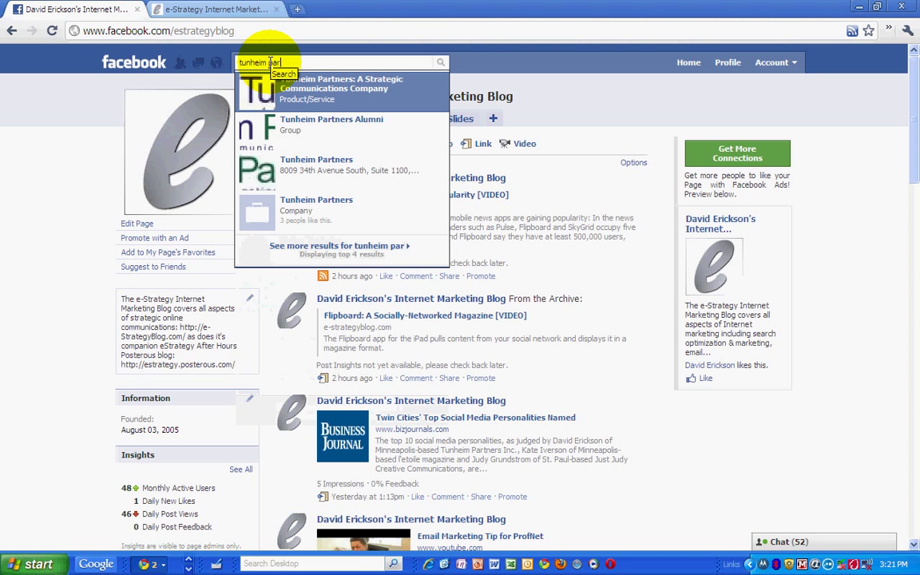
text(tners)
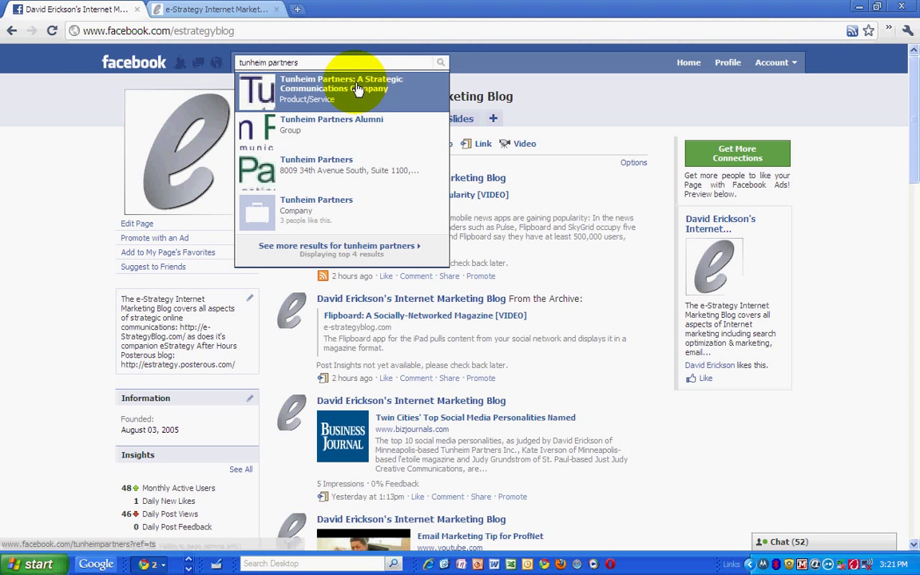
mouse_move(275, 168)
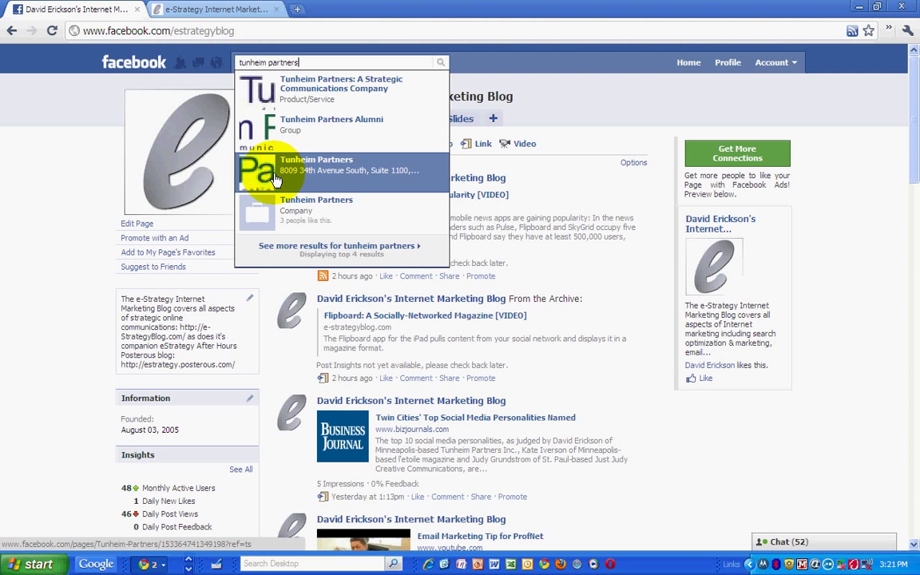
click(316, 163)
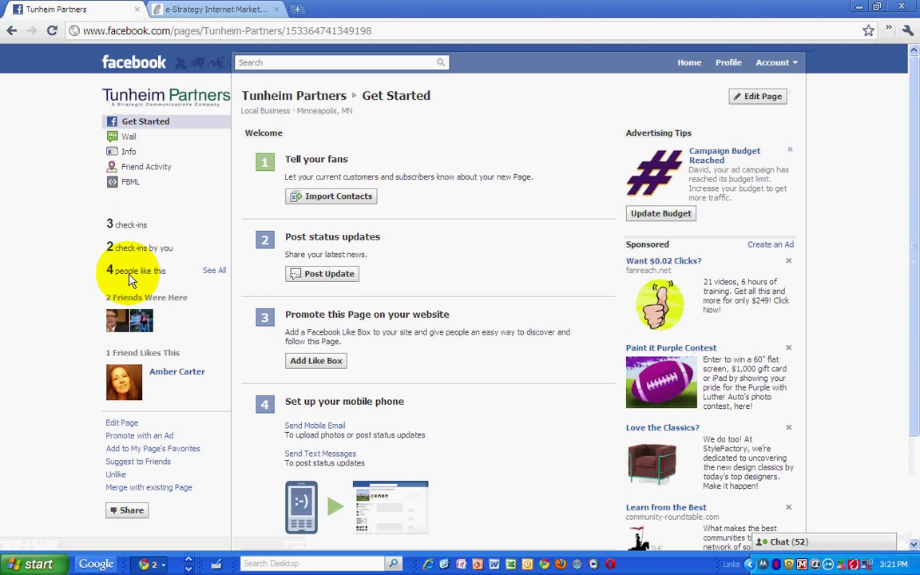
mouse_move(64, 300)
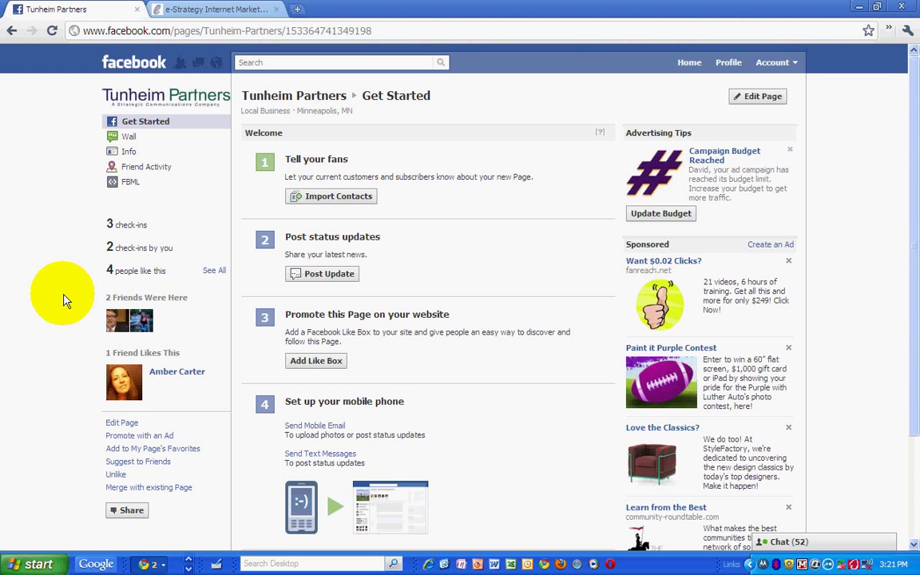
scroll(down, 3)
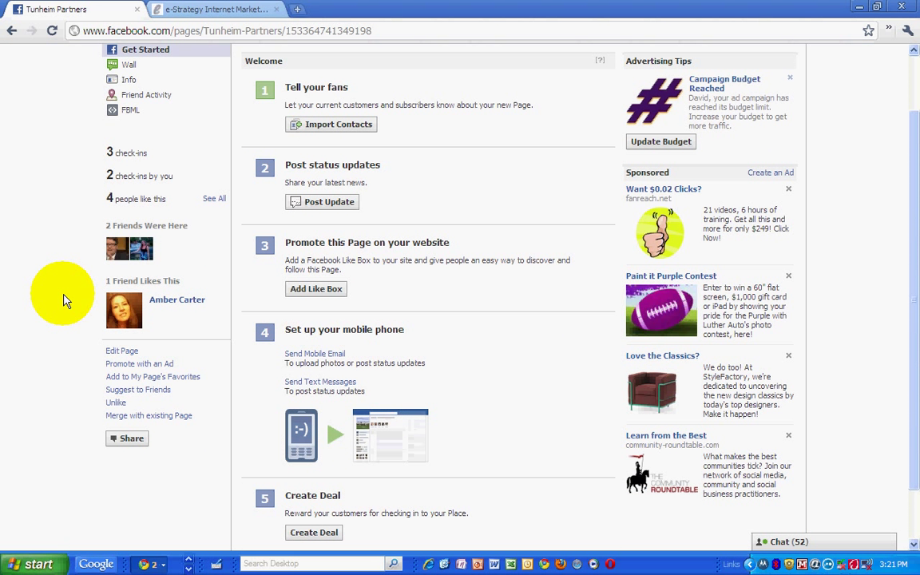
scroll(up, 3)
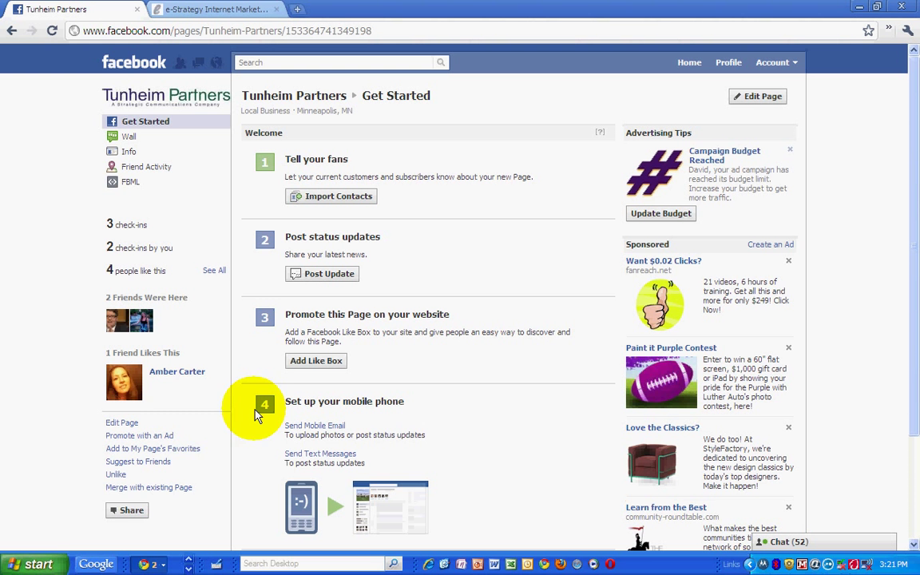
mouse_move(149, 487)
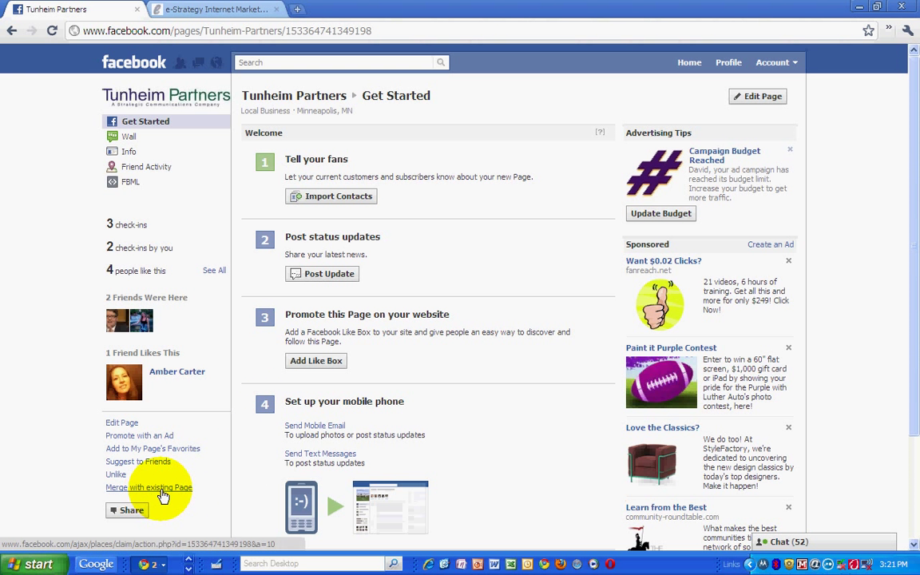
Step: Start merging the Place with an existing Page and browse the candidate page list
click(148, 487)
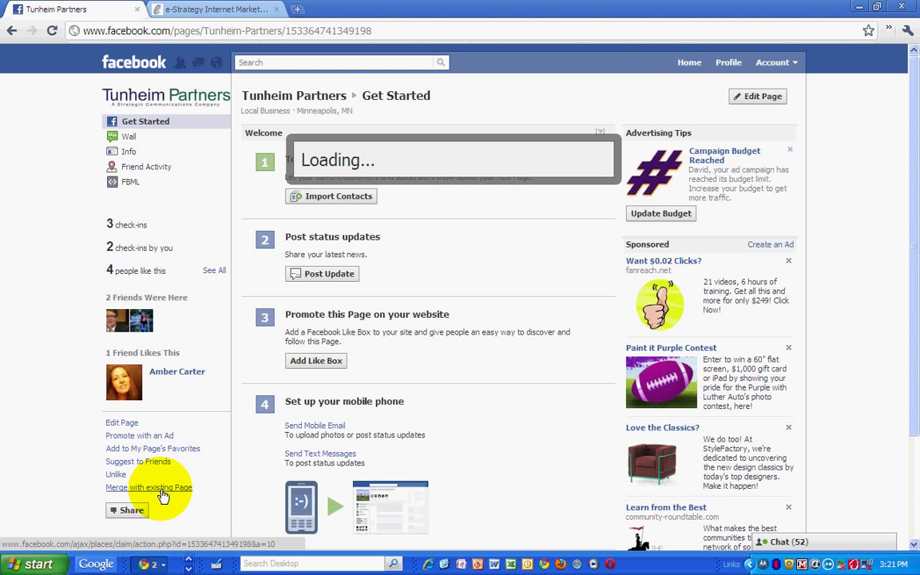
click(148, 487)
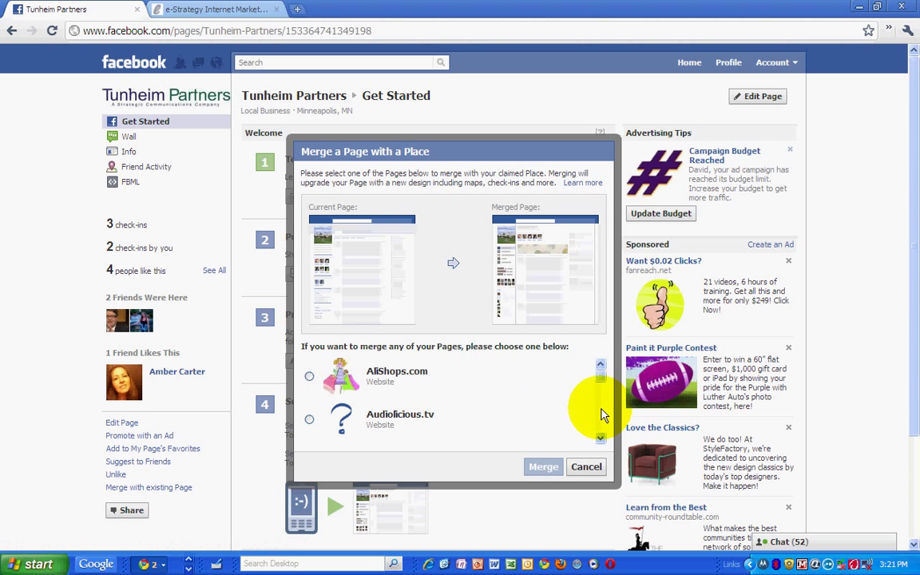
scroll(down, 3)
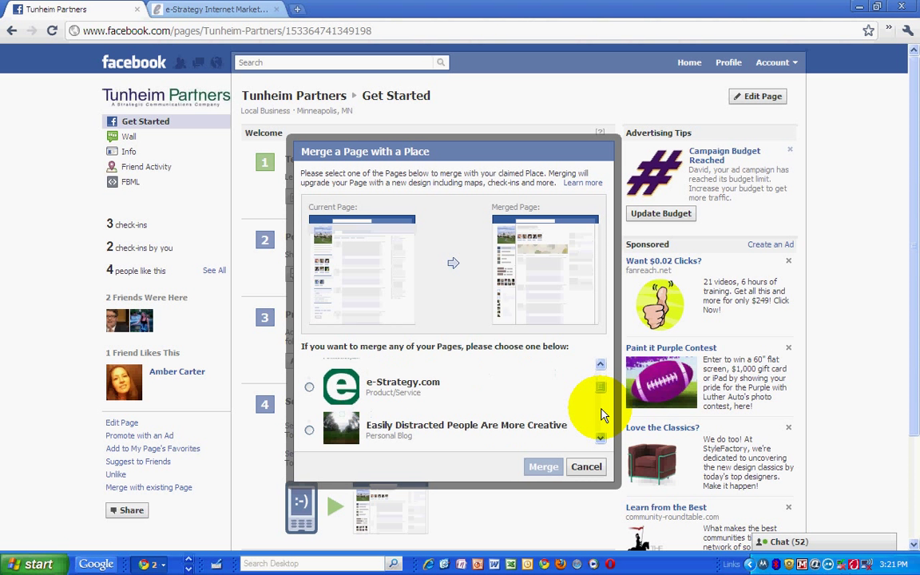
scroll(up, 3)
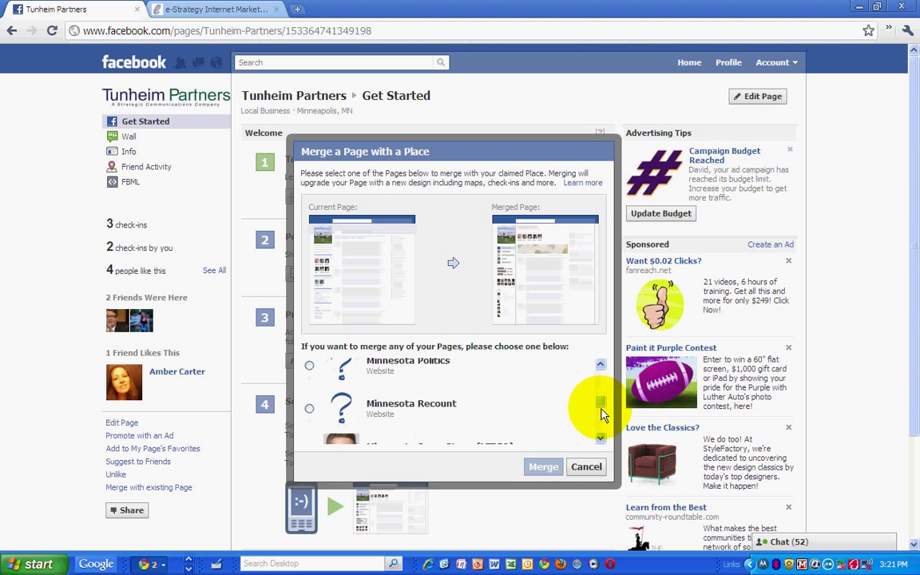
scroll(down, 3)
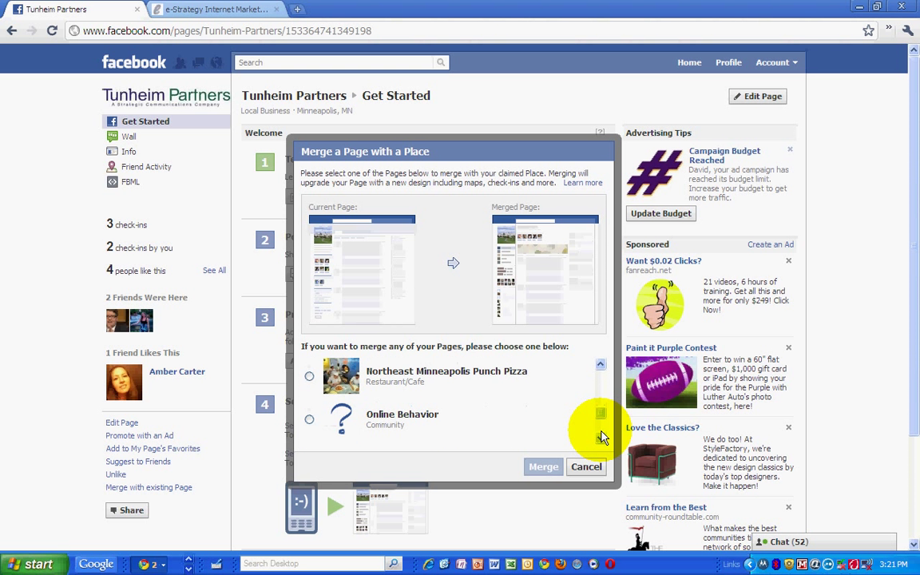
scroll(down, 3)
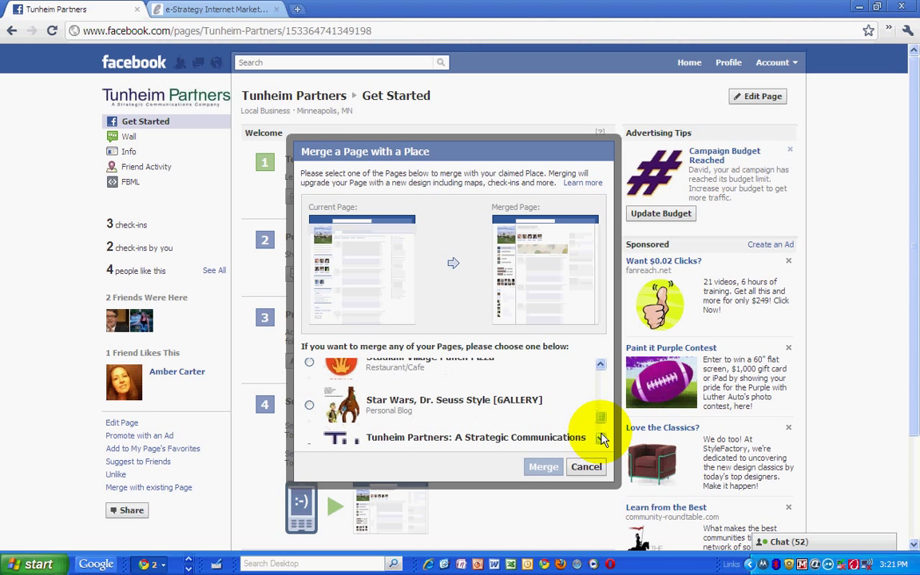
Step: Choose Tunheim Partners: A Strategic Communications Company and request the merge
click(310, 418)
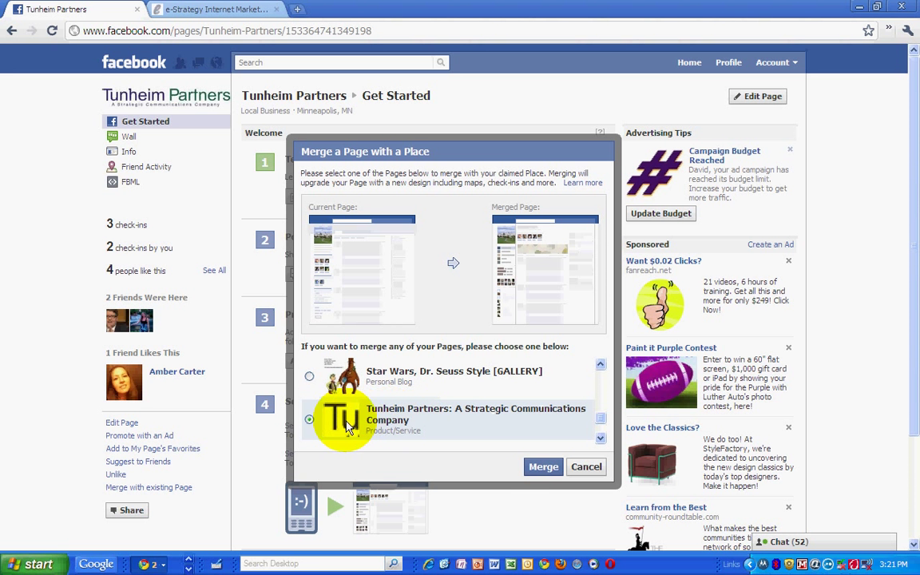
click(543, 466)
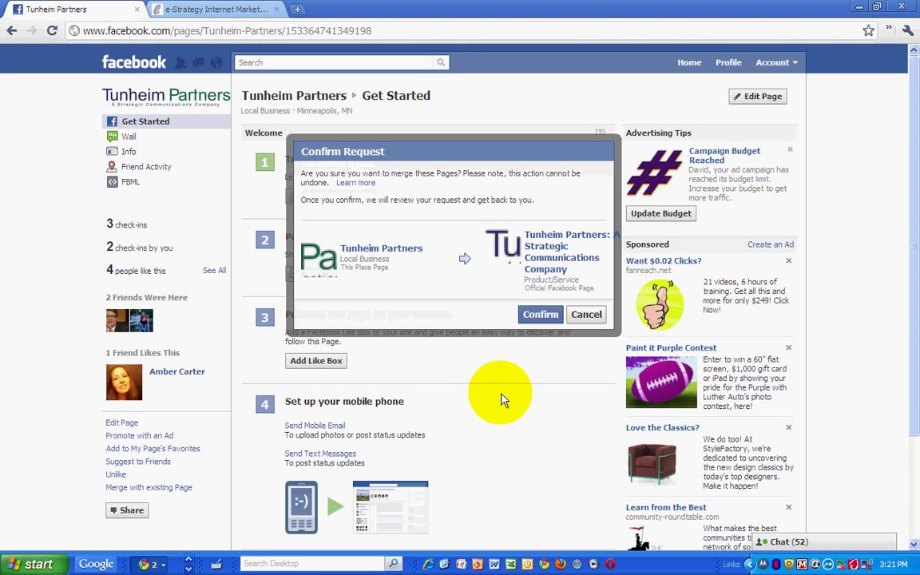
mouse_move(355, 278)
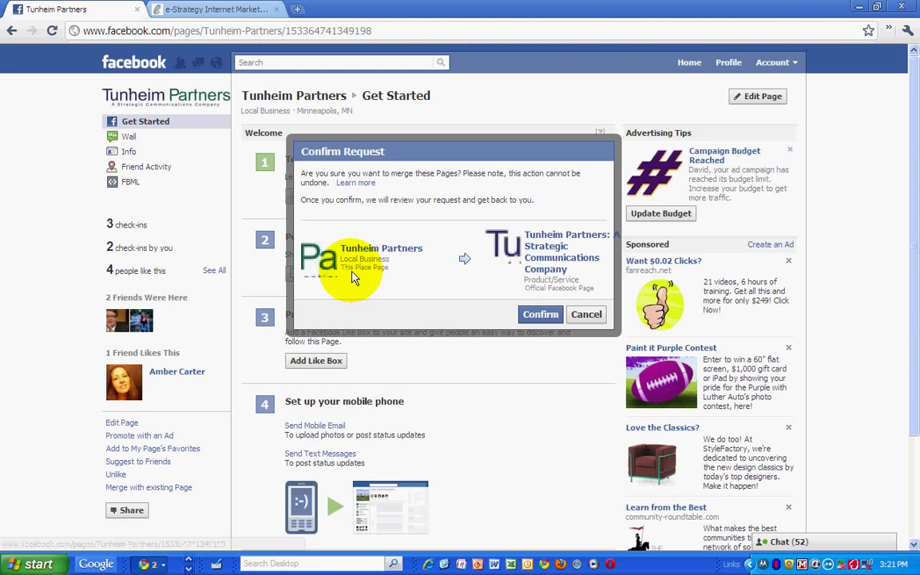
mouse_move(559, 252)
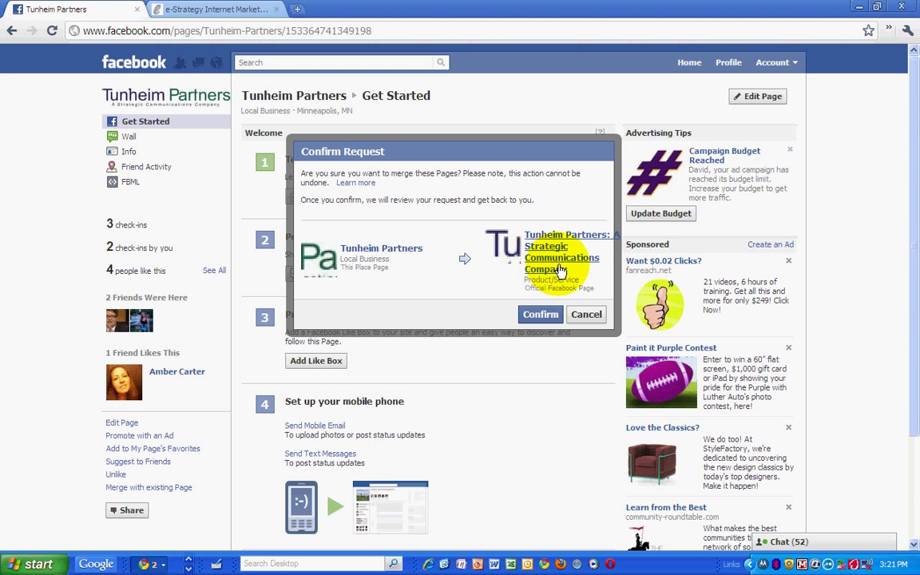
mouse_move(514, 278)
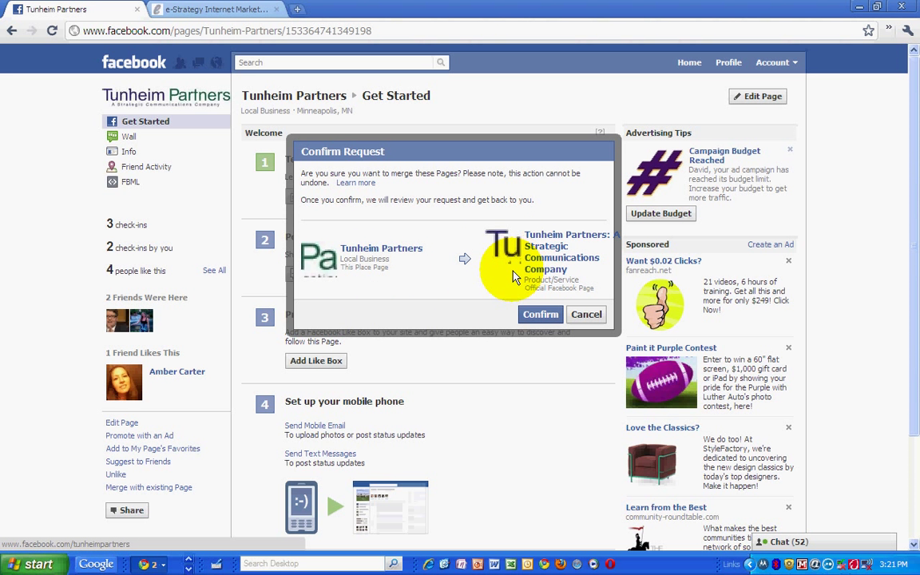
mouse_move(493, 309)
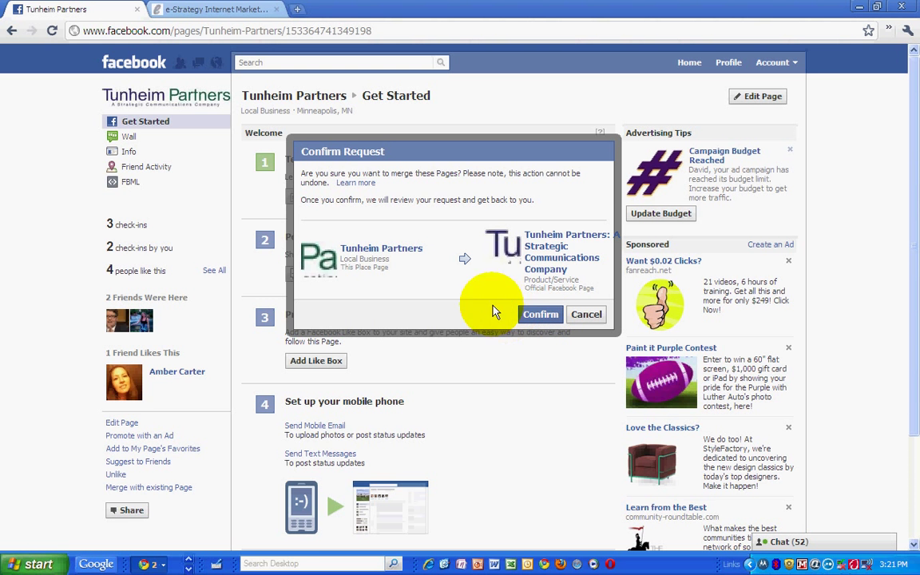
mouse_move(566, 214)
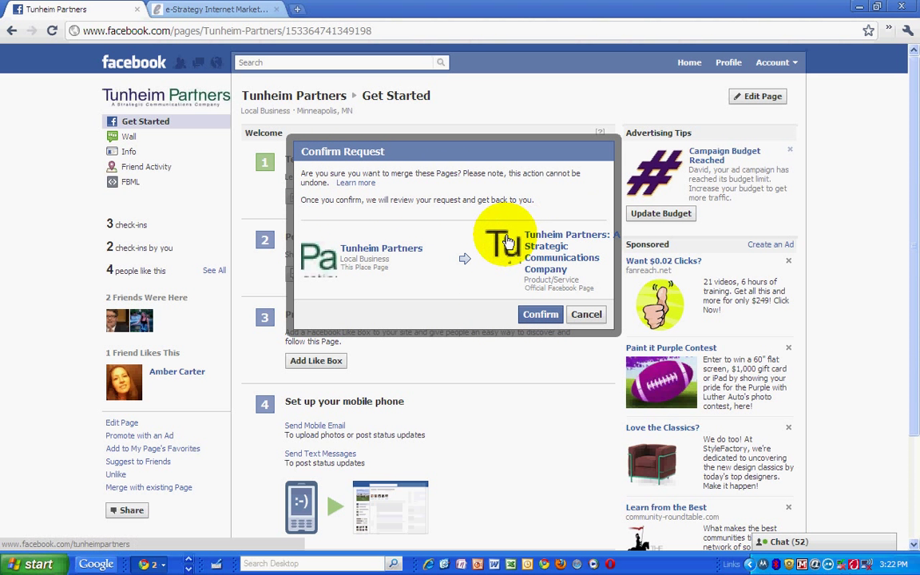
mouse_move(348, 195)
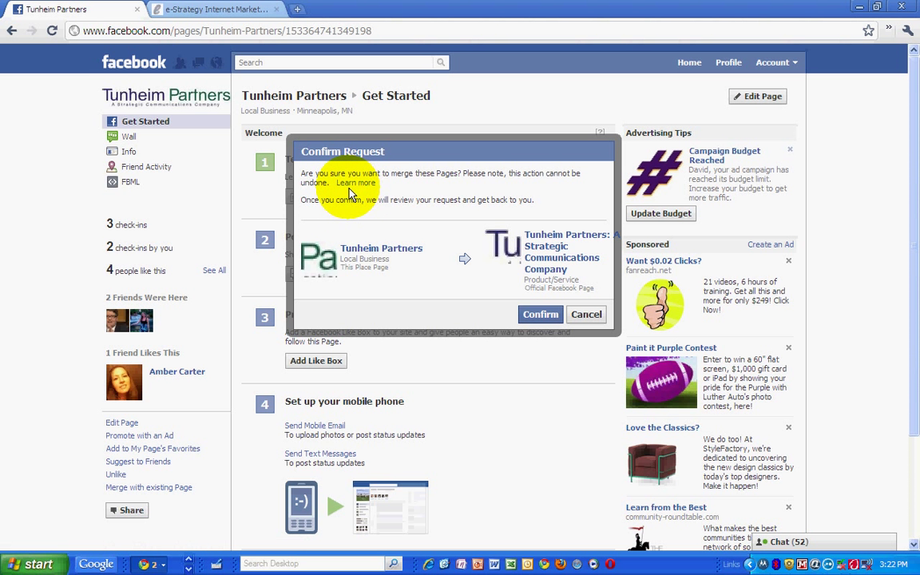
mouse_move(495, 200)
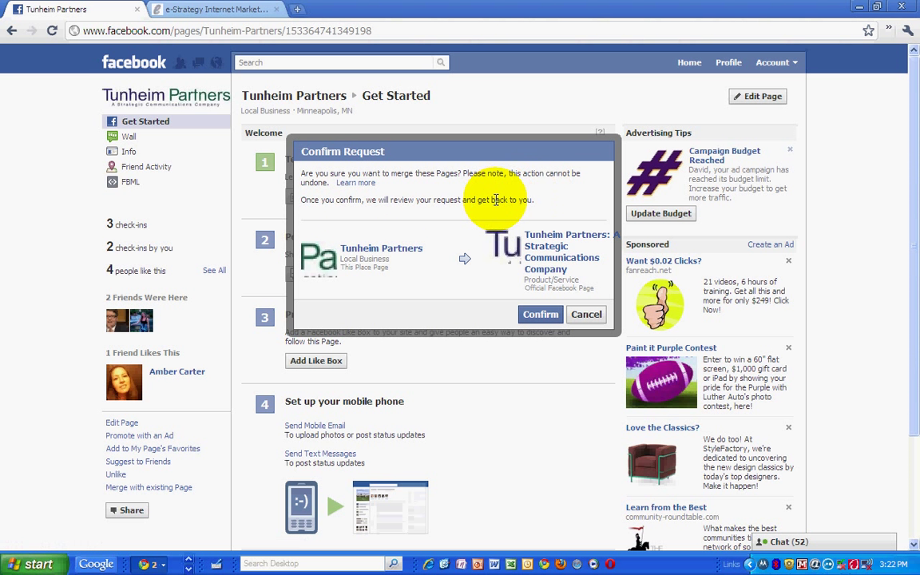
mouse_move(361, 195)
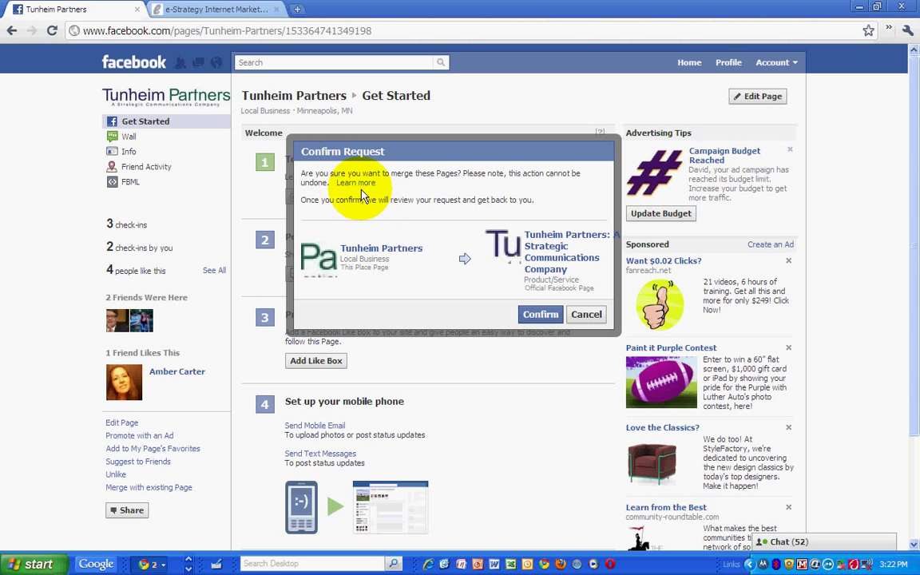
mouse_move(526, 275)
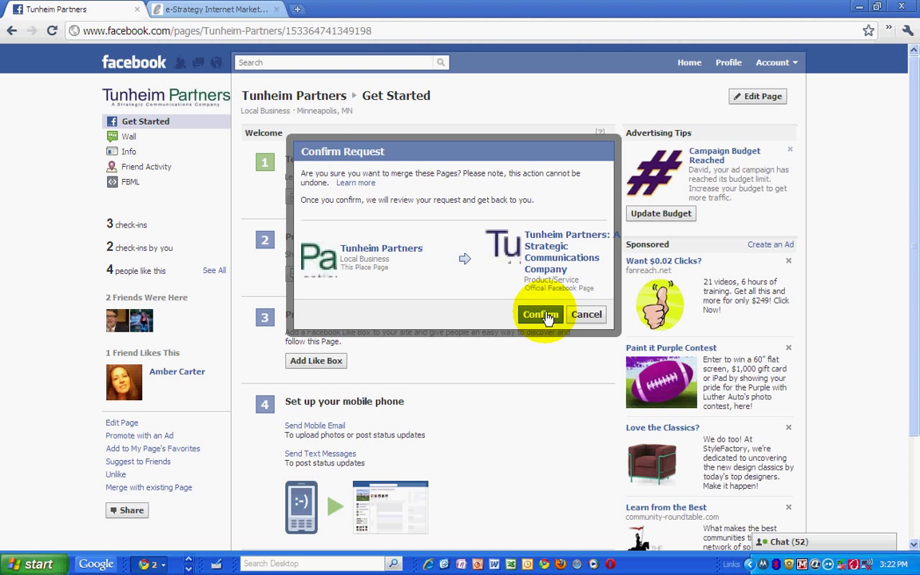
Step: Confirm the merge request so the Tunheim Partners Place page returns
click(540, 313)
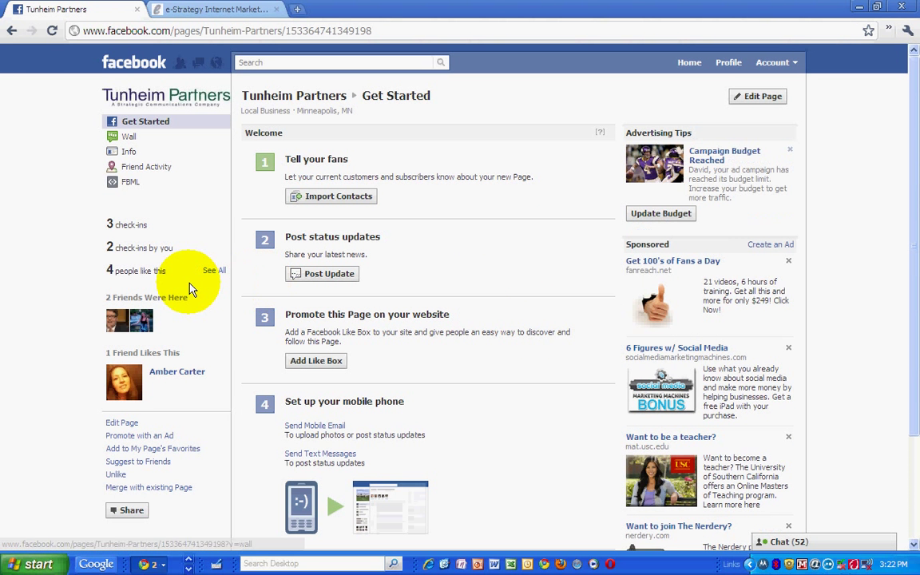
mouse_move(68, 281)
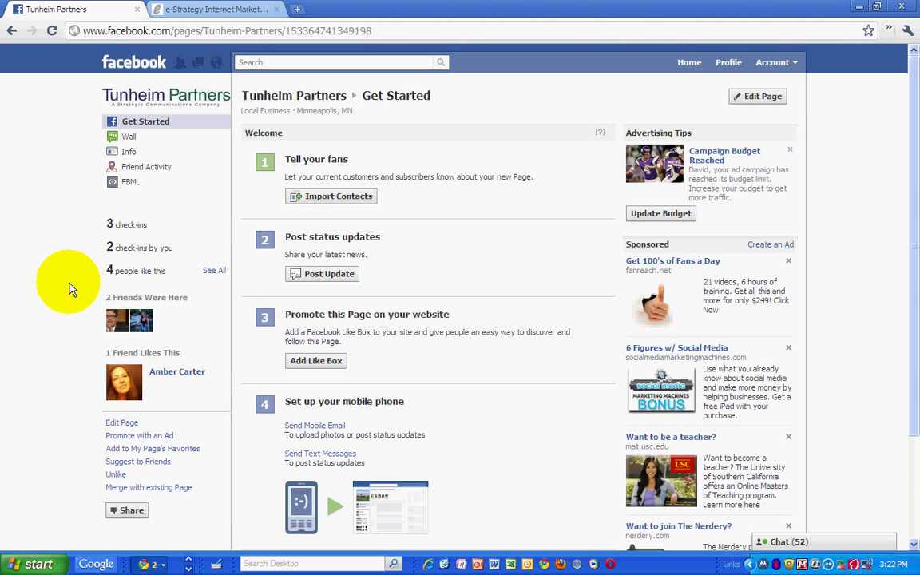
mouse_move(63, 257)
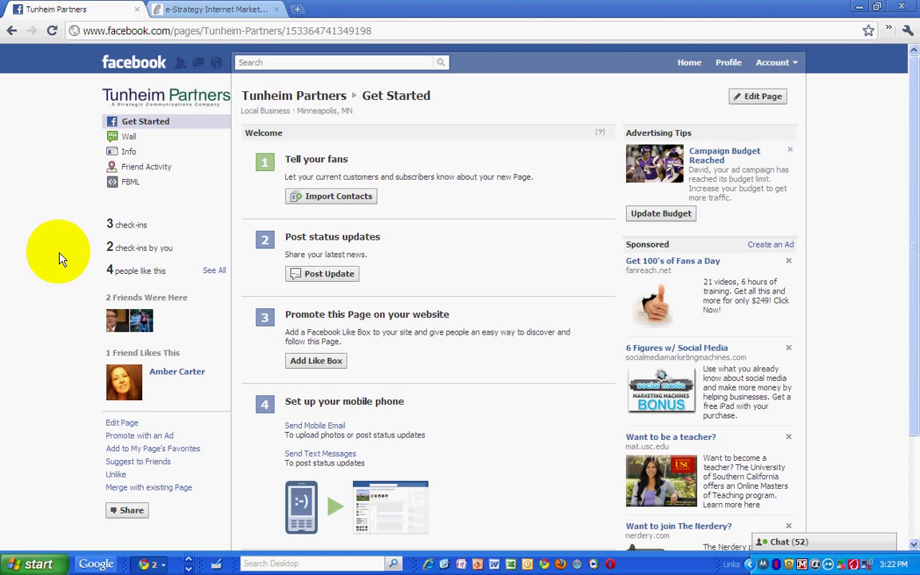
mouse_move(112, 338)
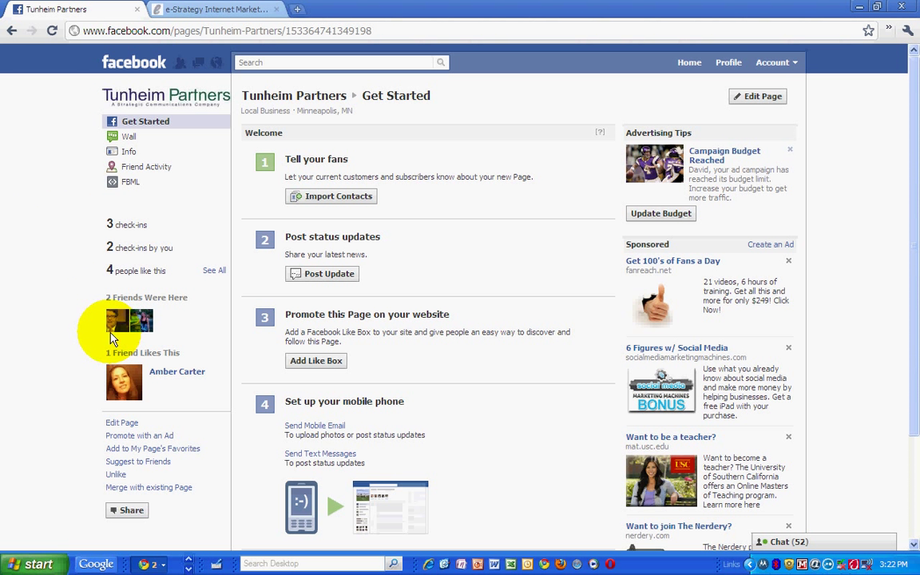
mouse_move(157, 269)
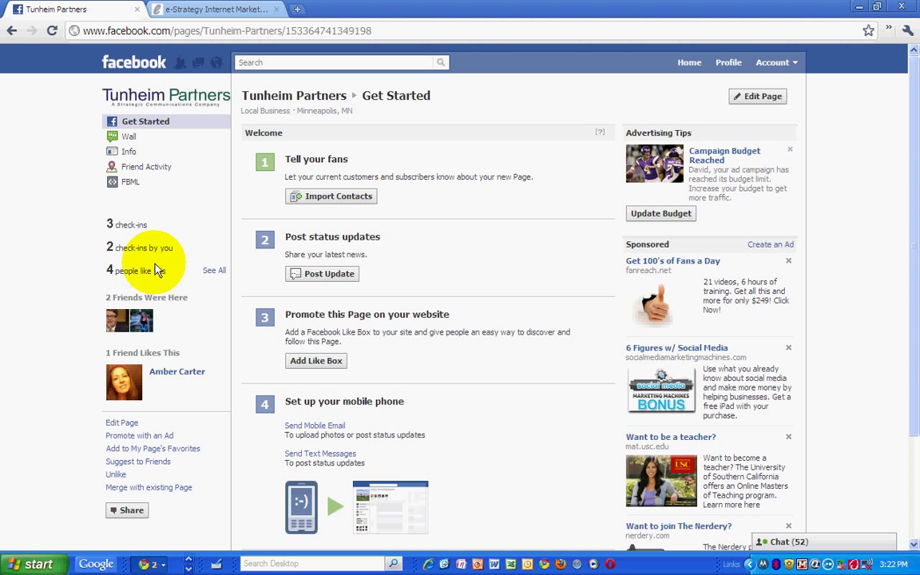
mouse_move(163, 222)
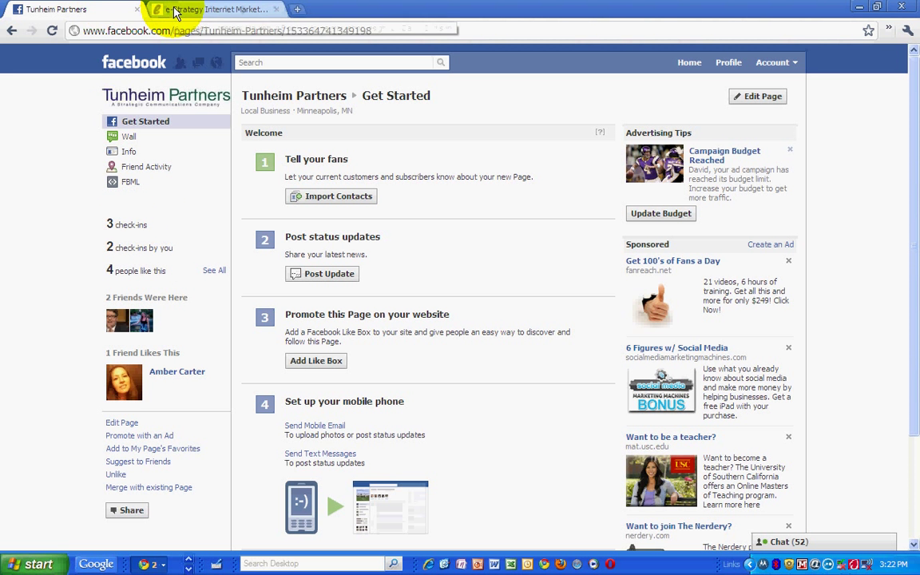
Step: Return to the e-StrategyBlog.com tab showing the Mark Zuckerberg 60 Minutes Interview post
click(216, 10)
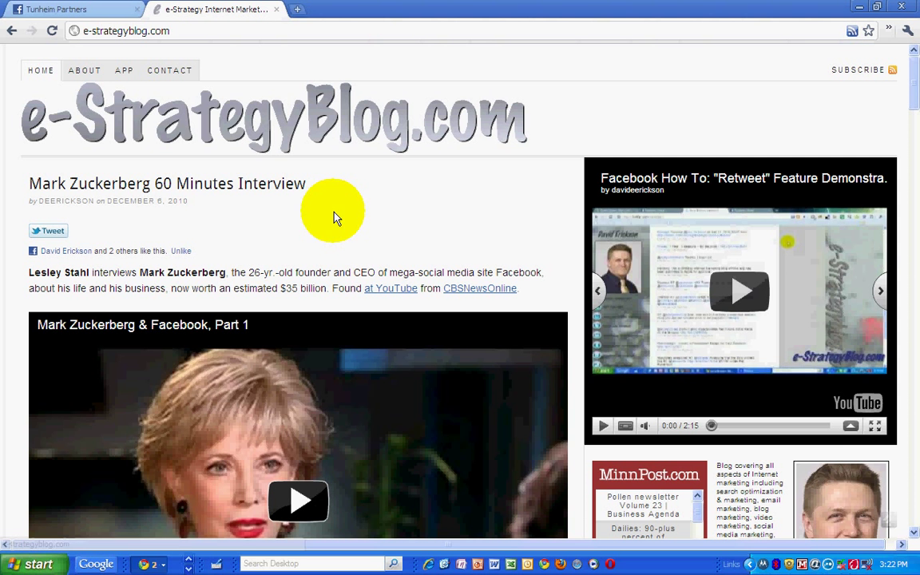
mouse_move(64, 151)
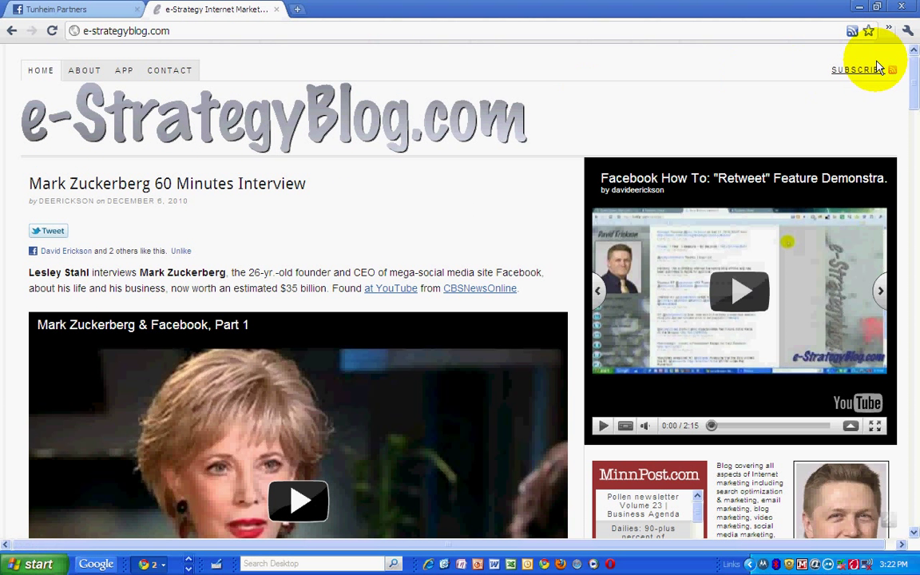
mouse_move(635, 109)
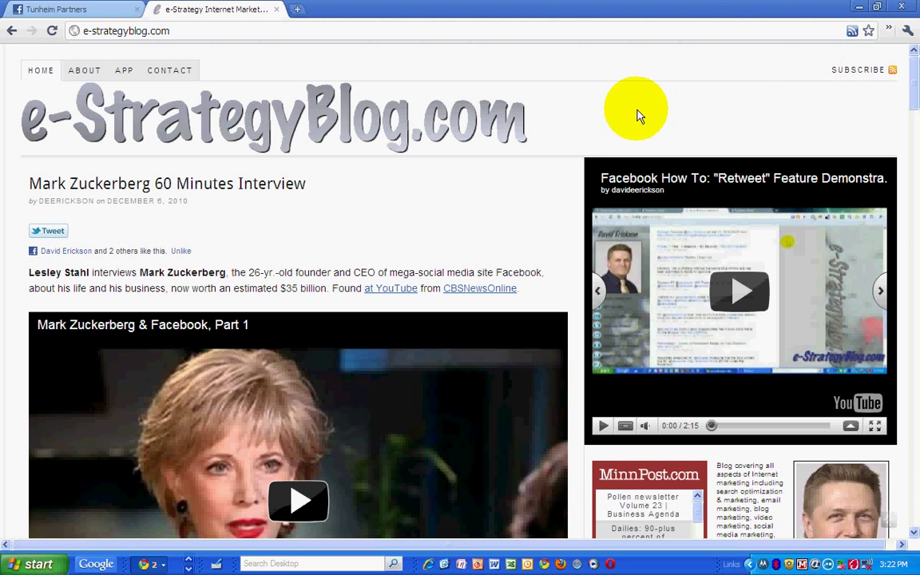
mouse_move(447, 195)
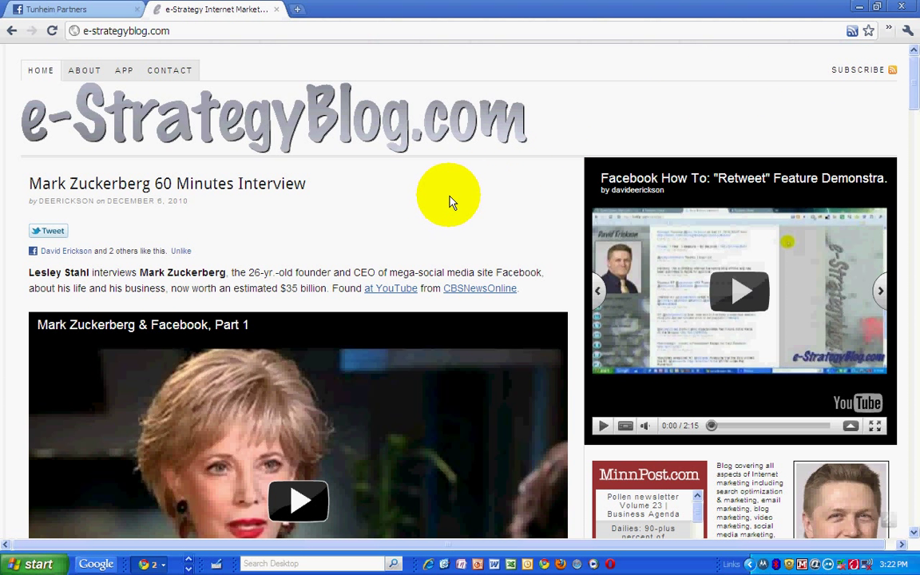